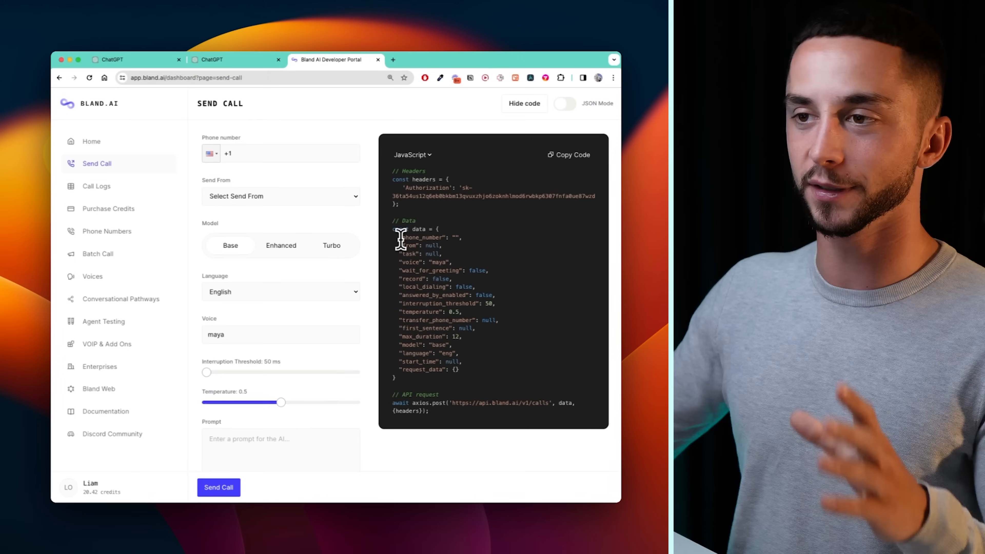
Switch the send-call model from Base to Enhanced and check the code preview.
click(280, 246)
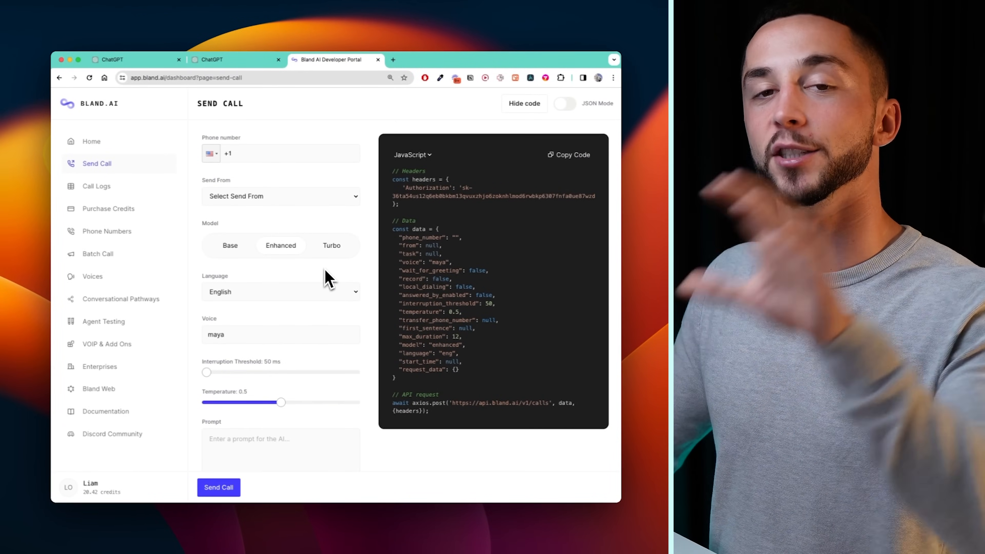
scroll(down, 3)
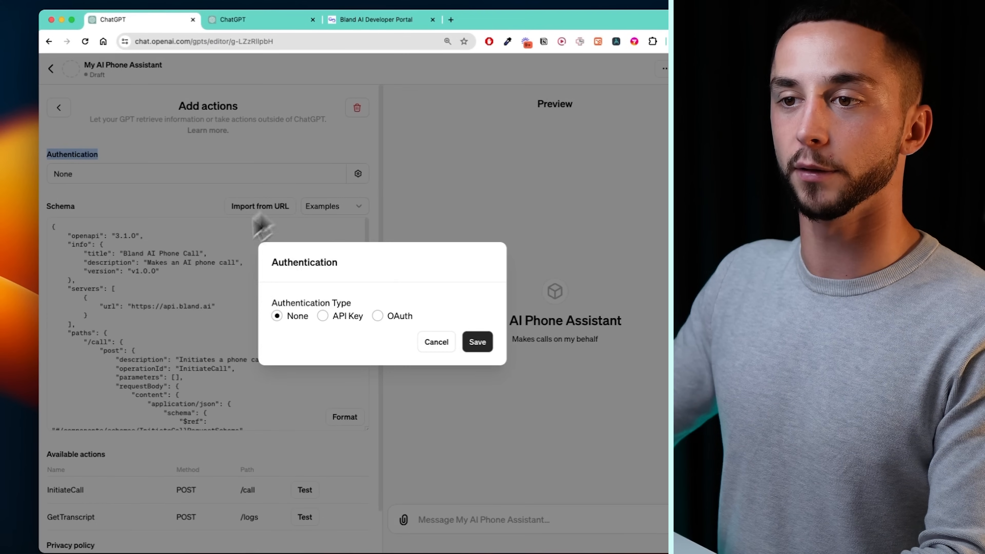
Choose API Key authentication for the action and head to the Bland AI account settings.
click(377, 19)
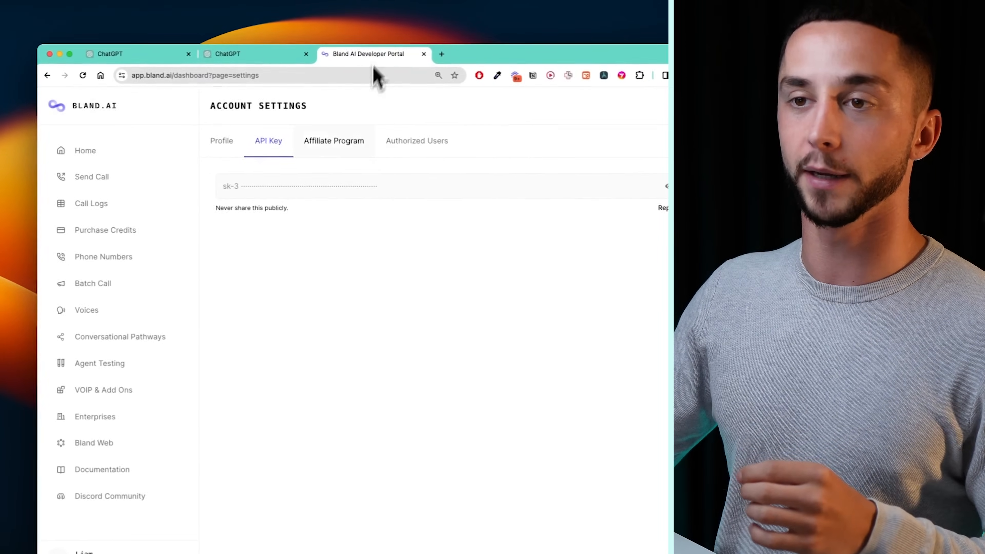
click(223, 59)
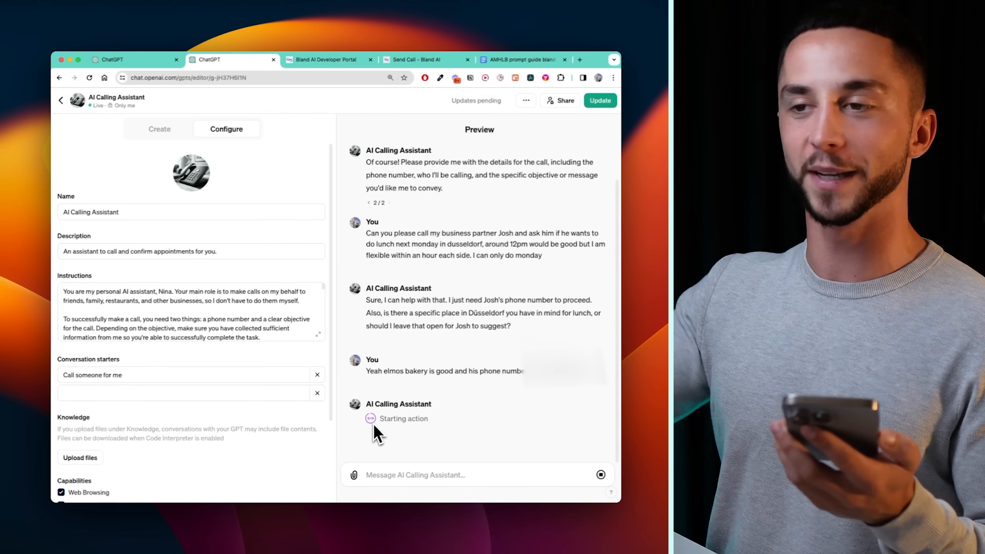